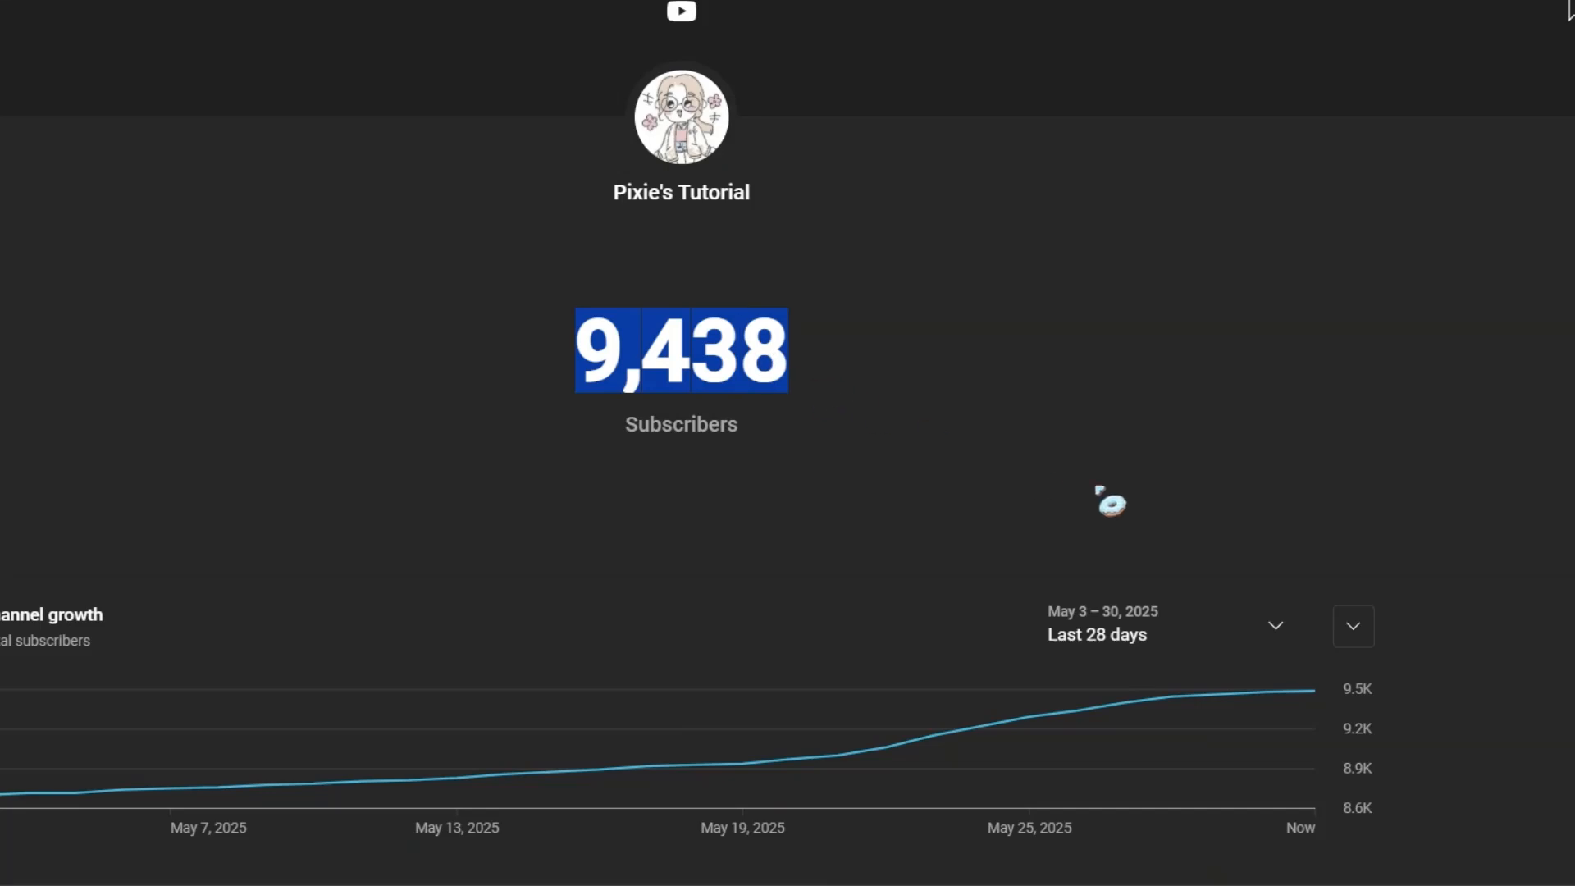
pyautogui.moveTo(1201, 553)
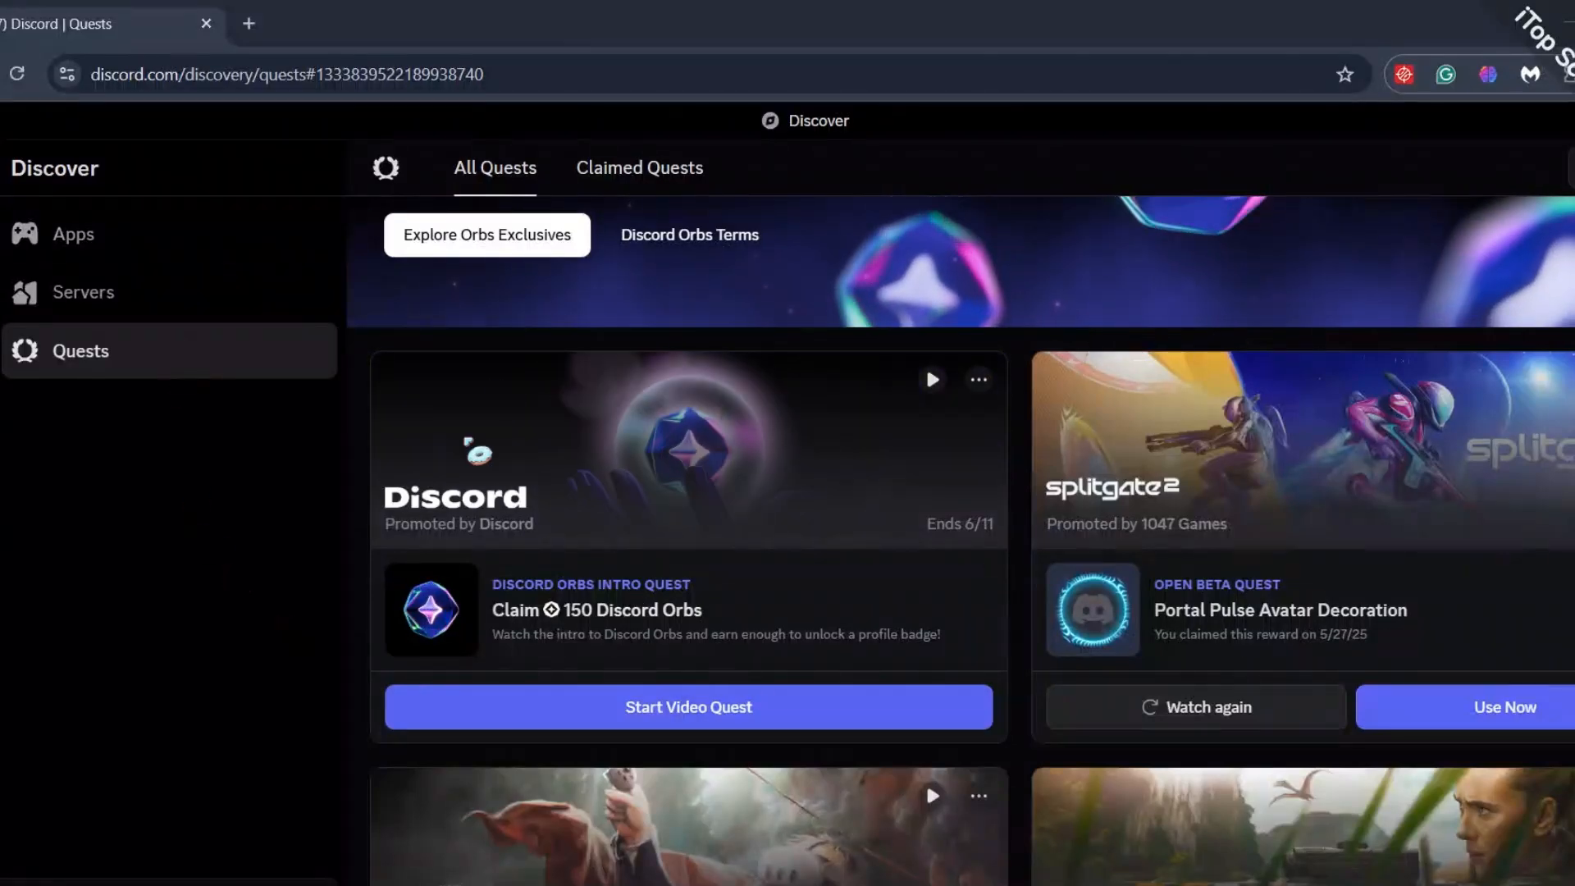
pyautogui.moveTo(929, 378)
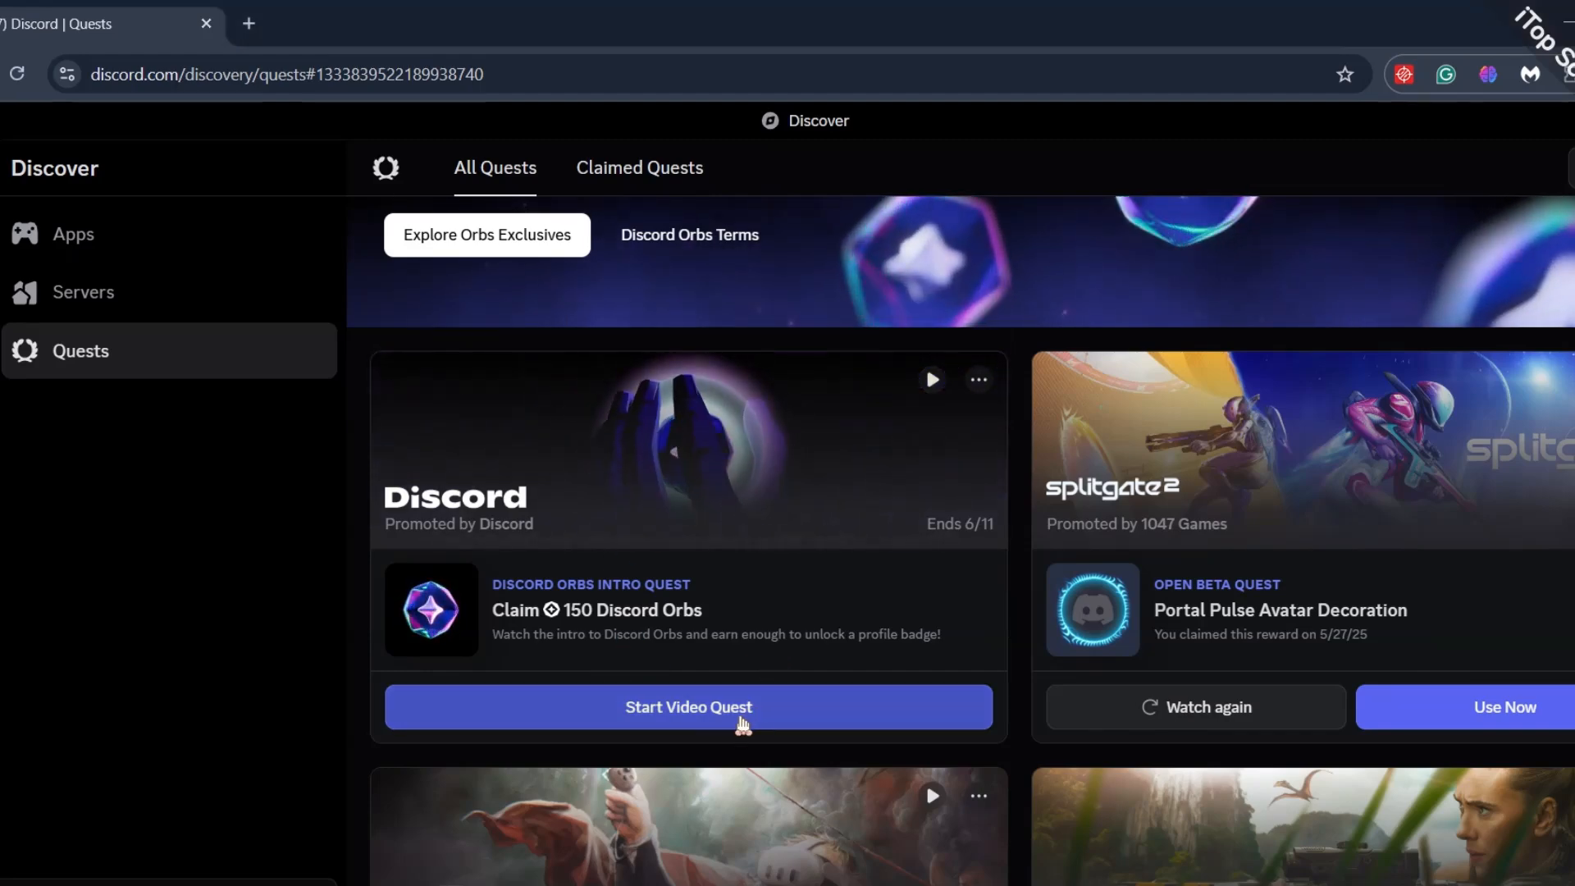
# - Start the Discord Orbs intro video quest from its Quests card
pyautogui.click(688, 705)
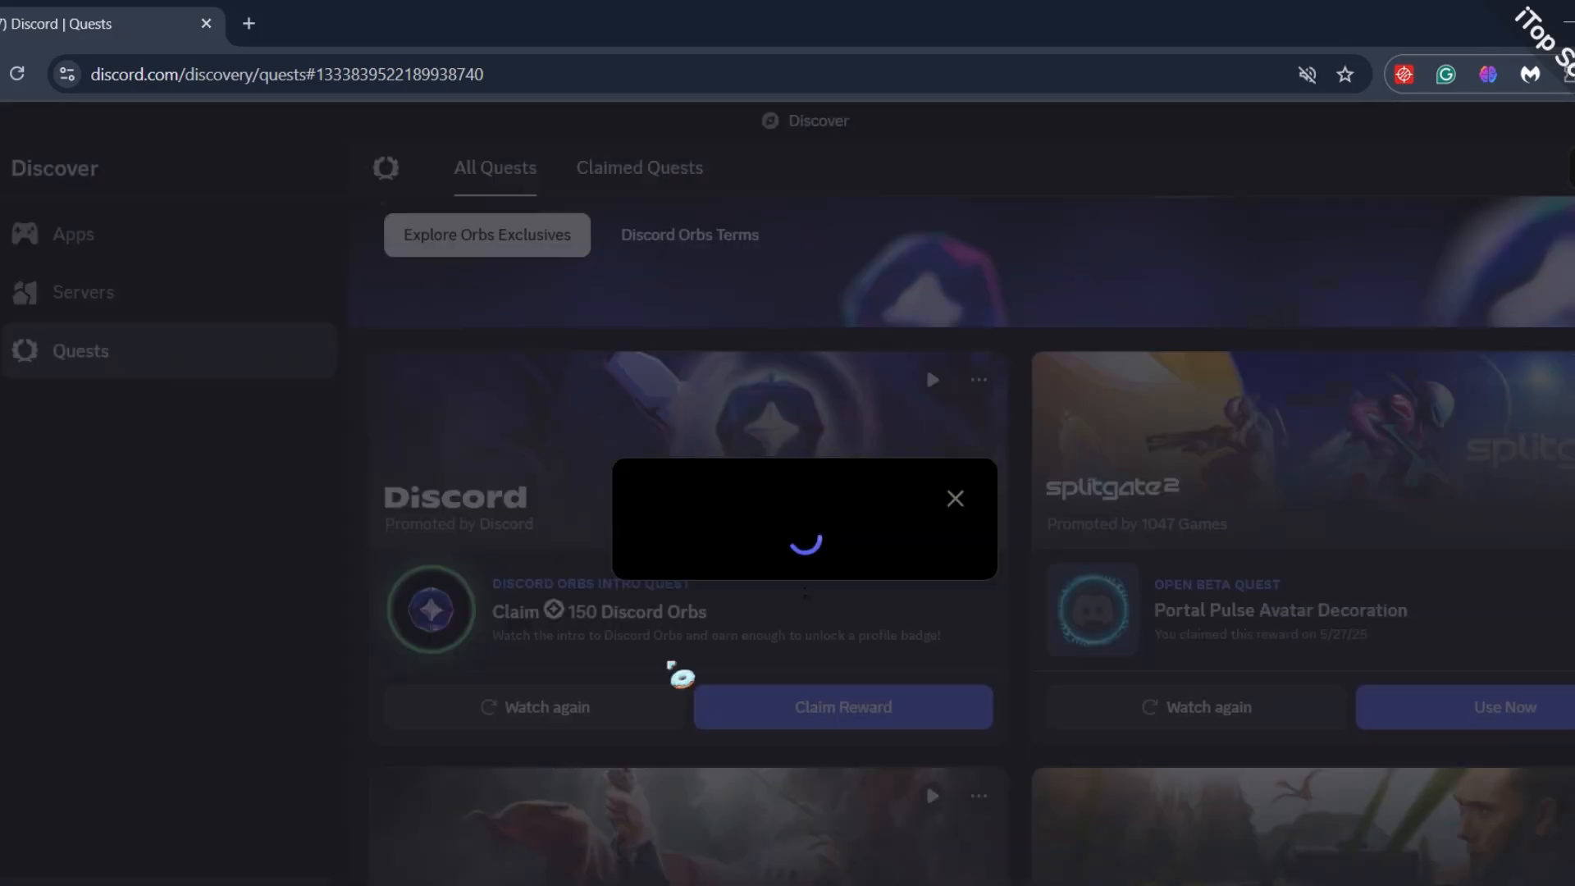
# - Claim the 150-Orb reward and go to the Orbs Exclusives shop
pyautogui.click(841, 705)
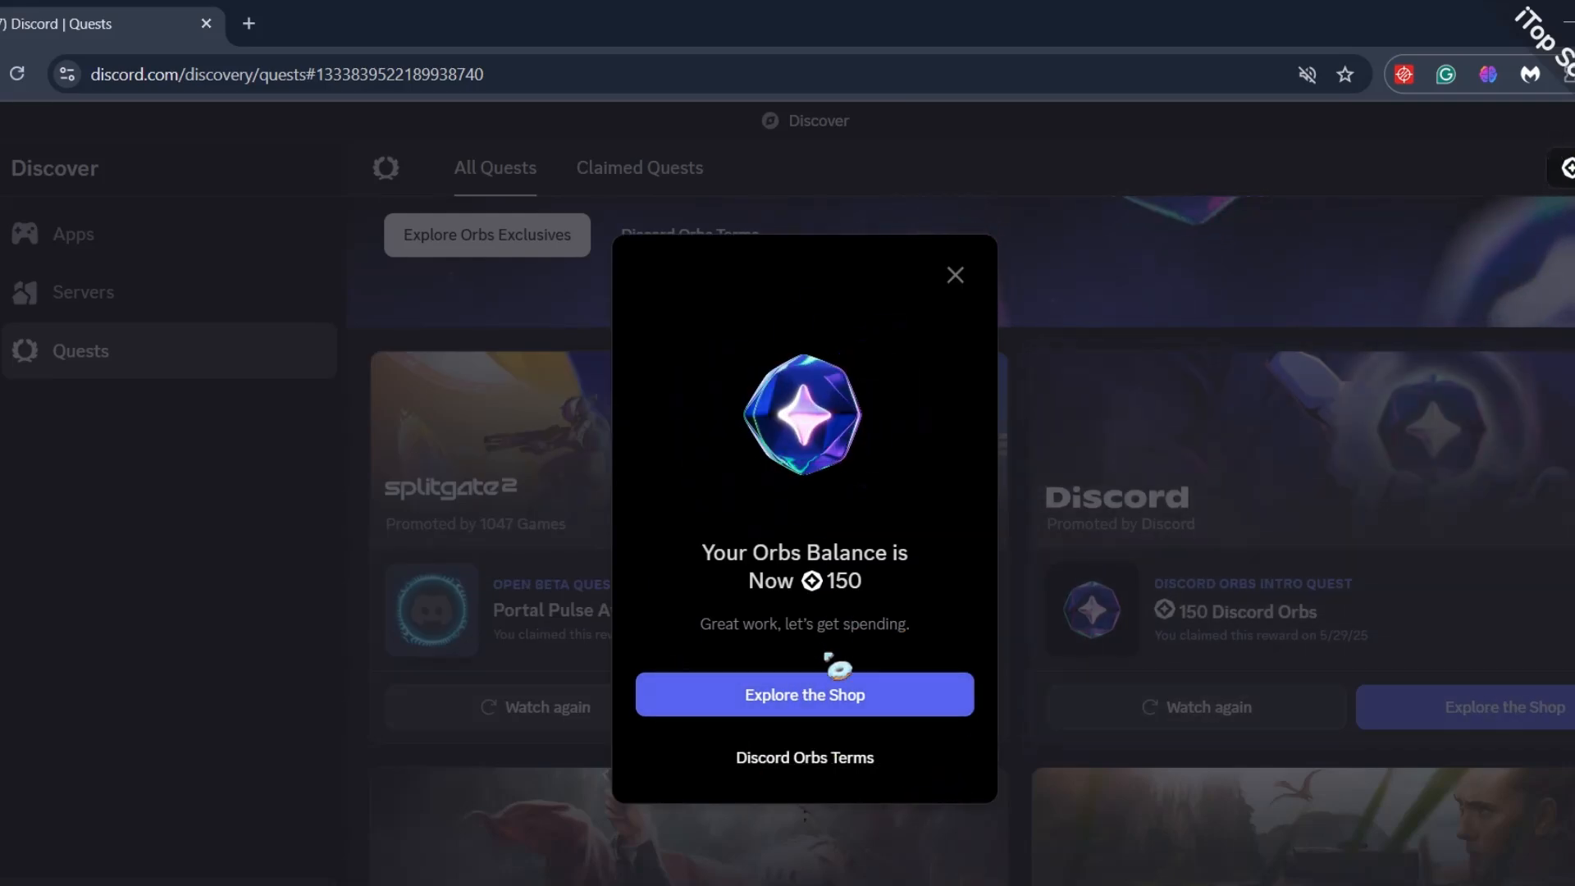
pyautogui.click(803, 692)
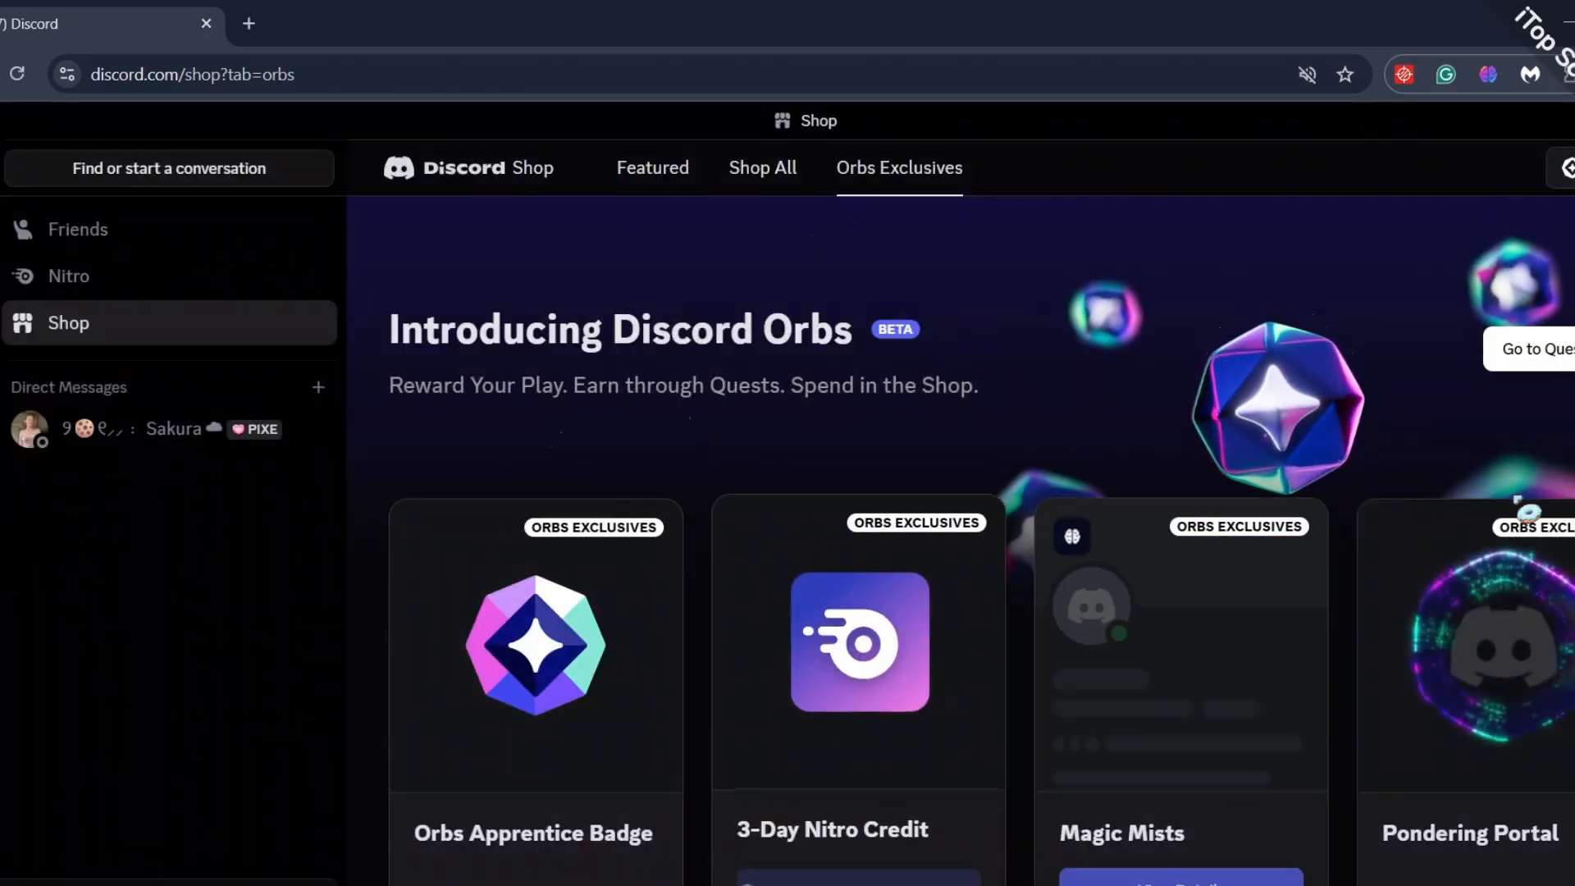
pyautogui.scroll(-3)
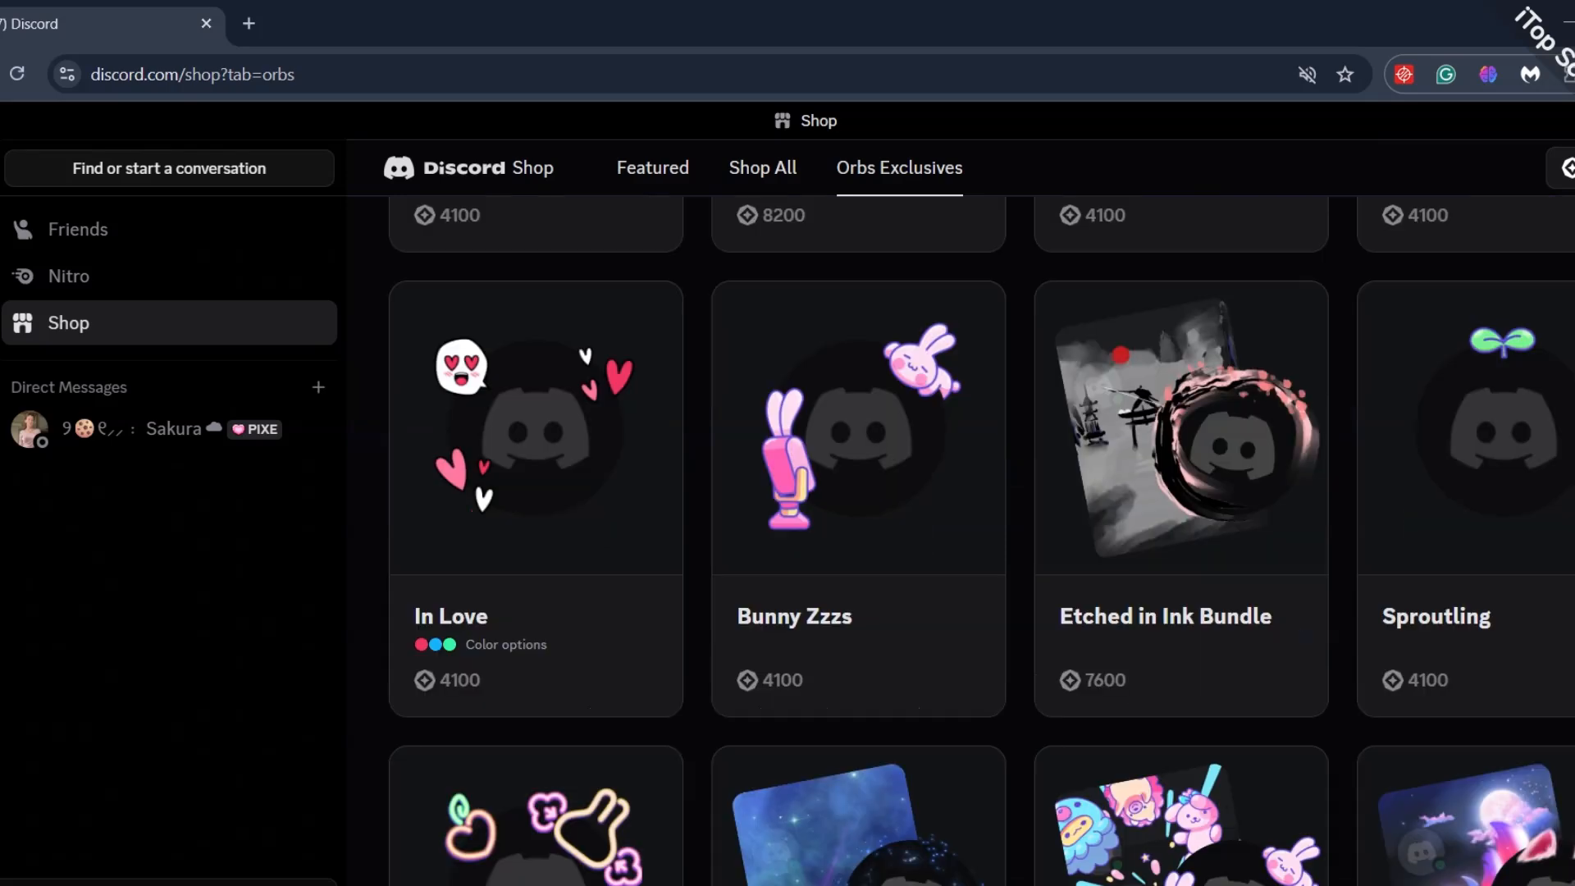
pyautogui.scroll(-3)
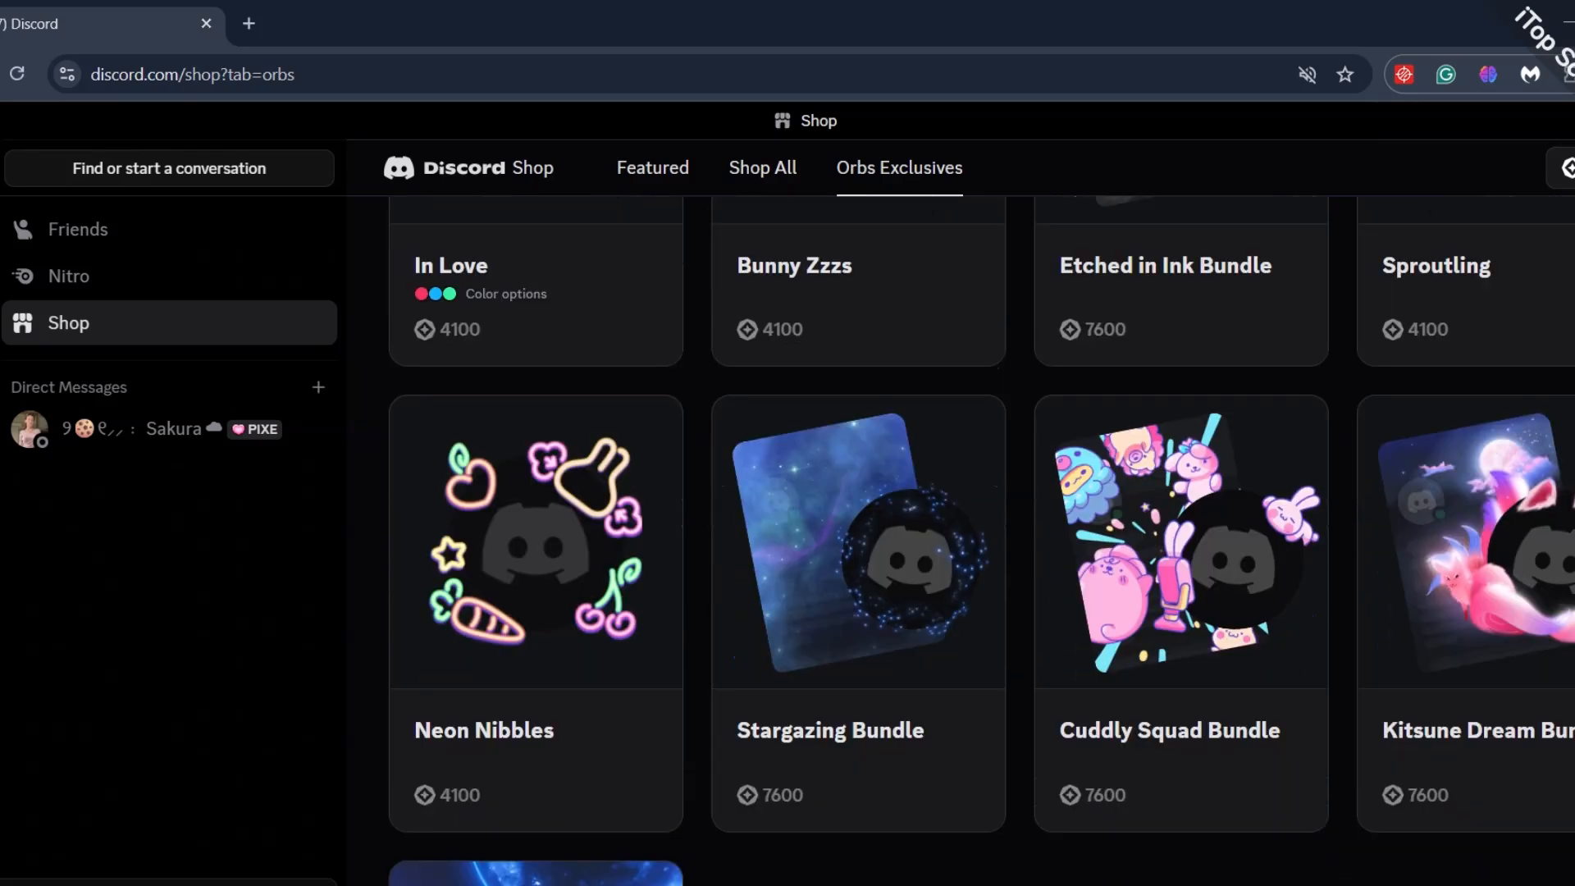
pyautogui.scroll(-3)
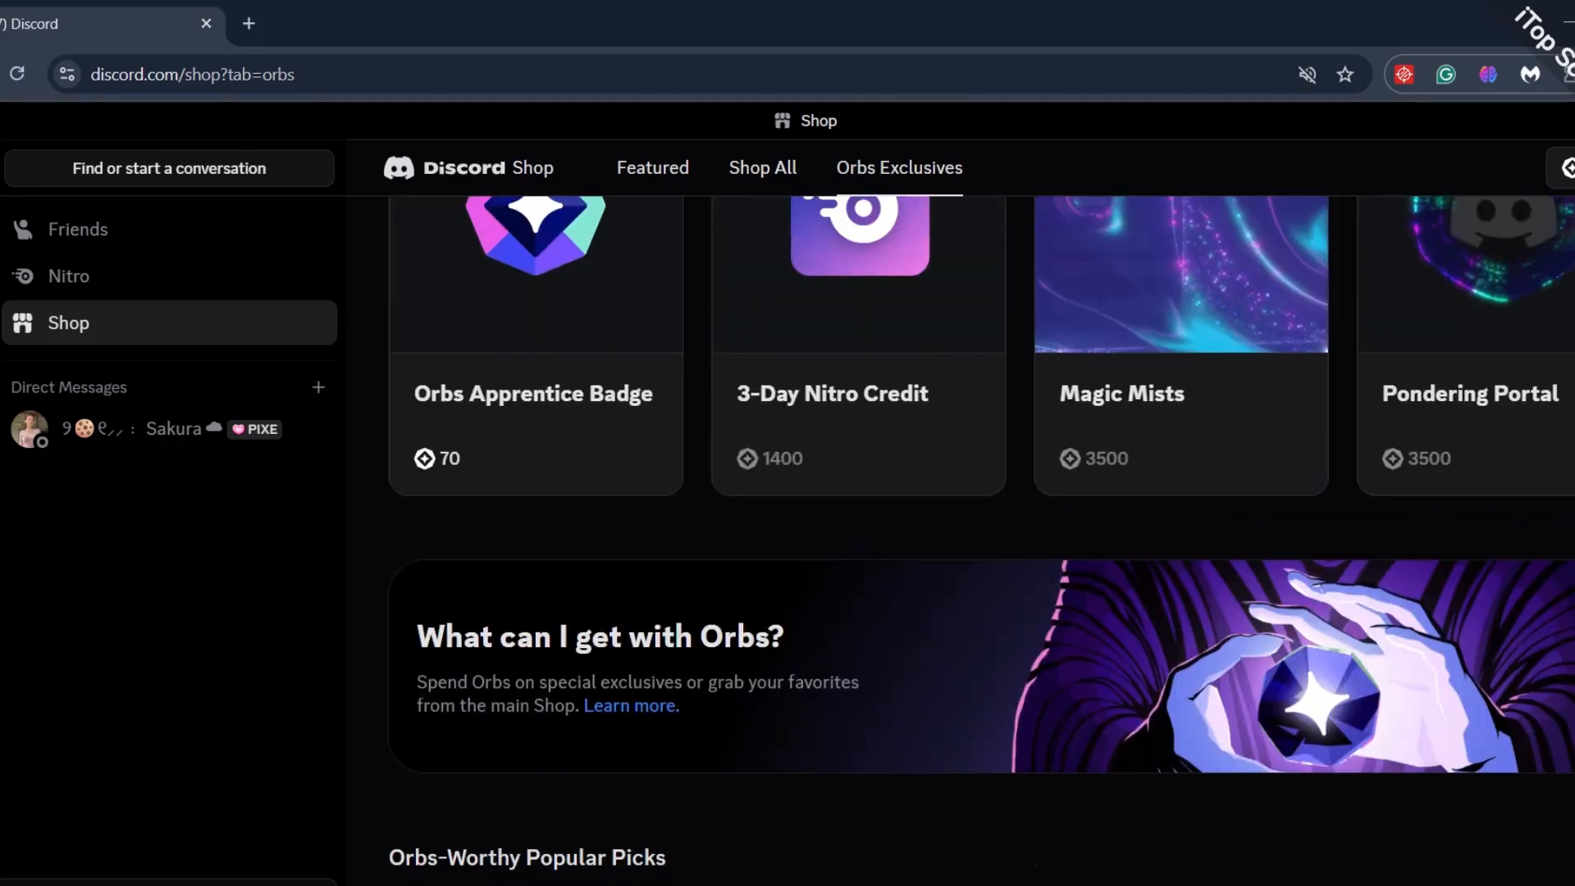
pyautogui.scroll(3)
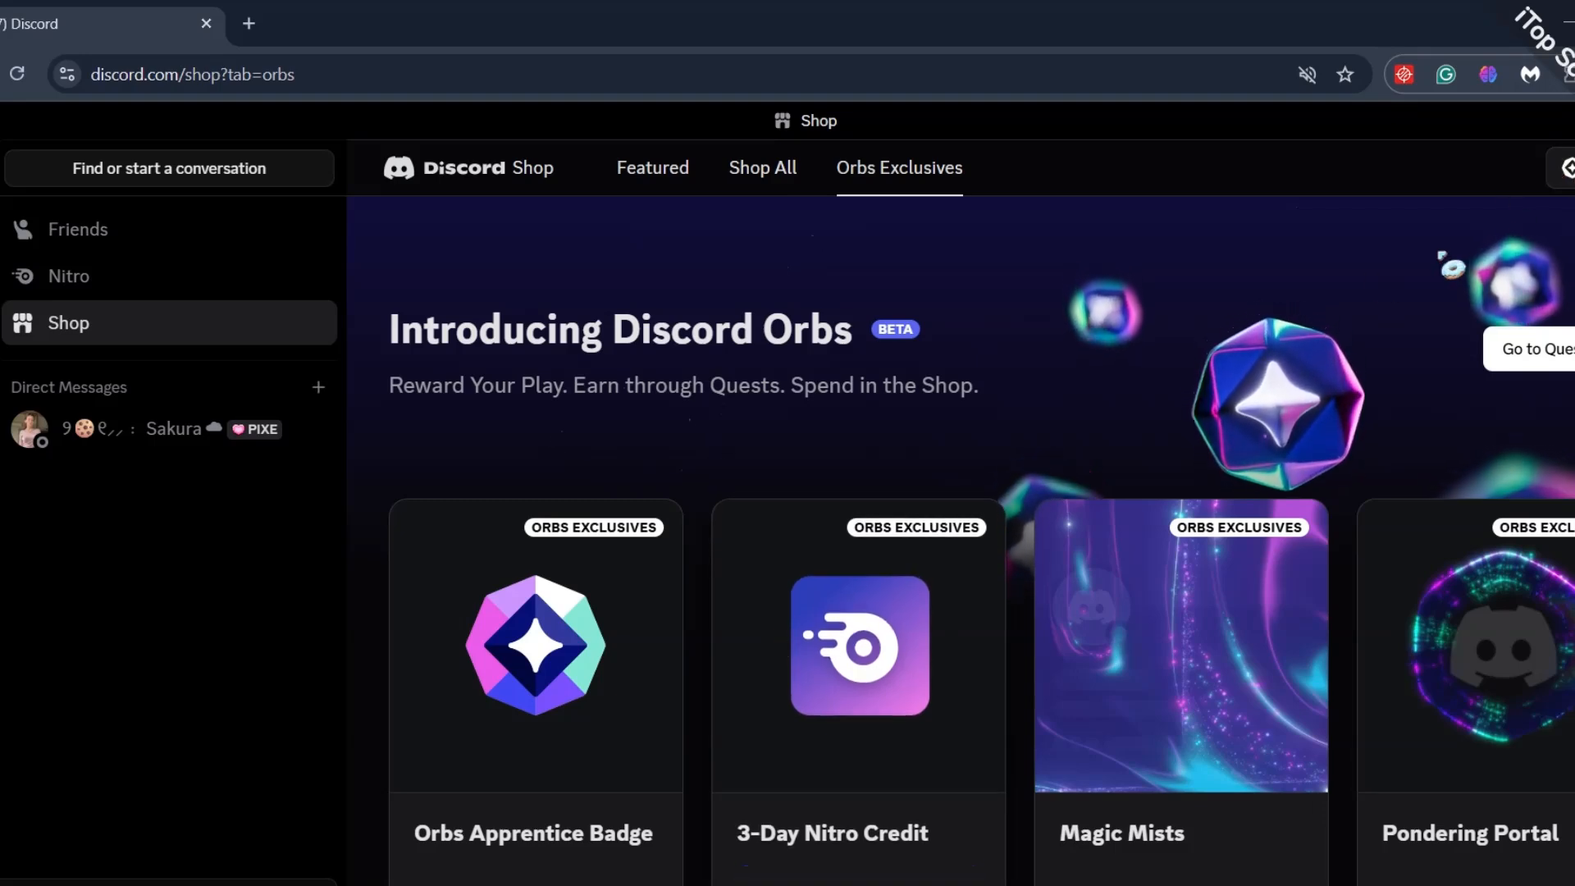
pyautogui.scroll(-3)
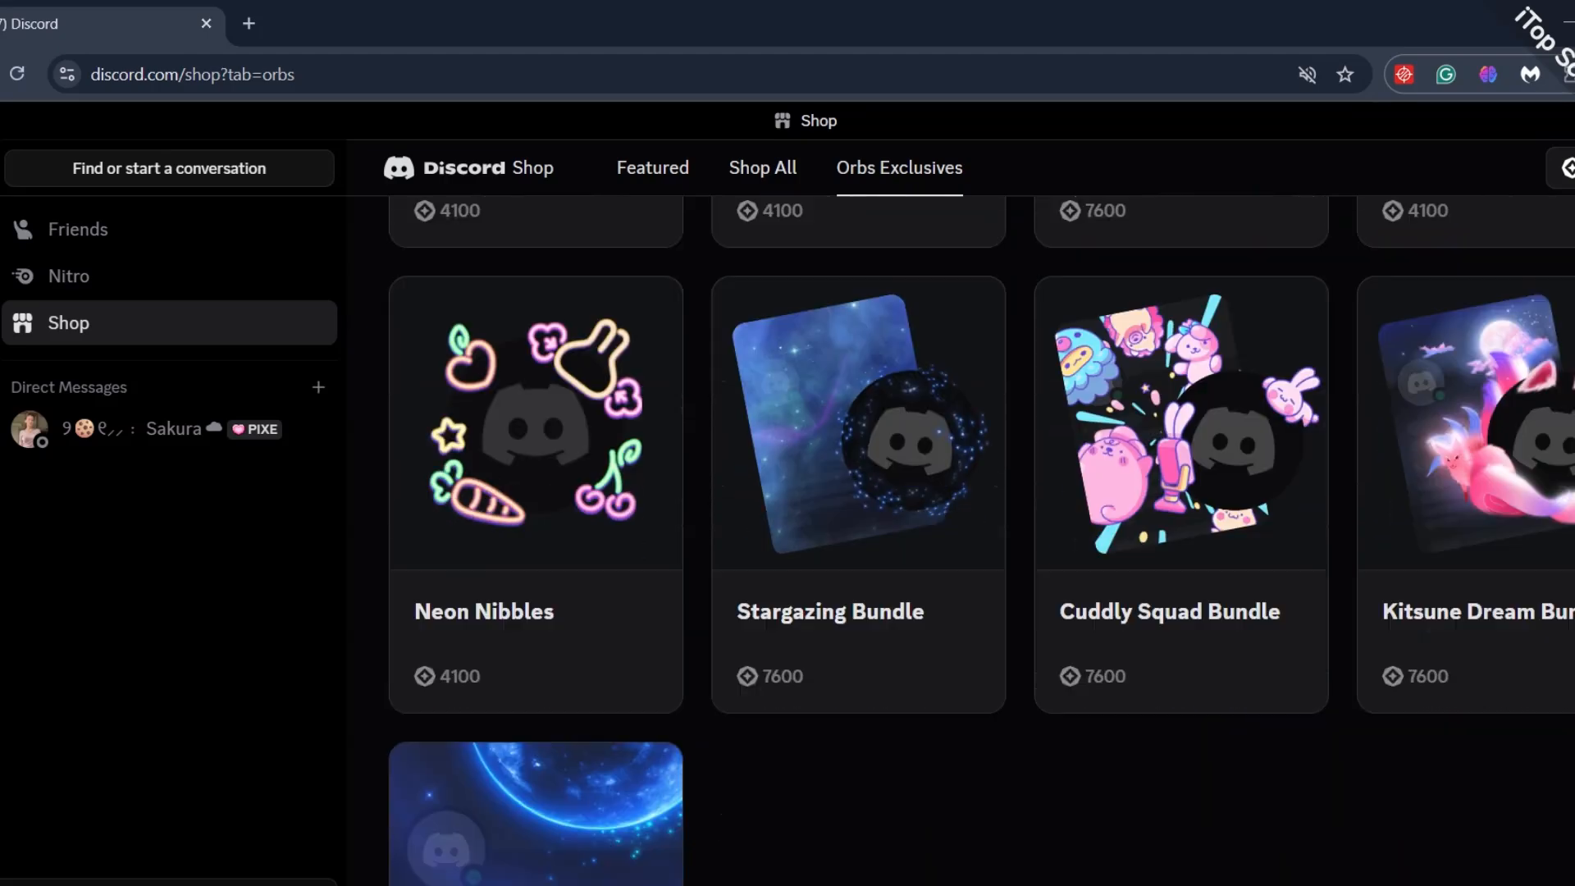
pyautogui.scroll(-3)
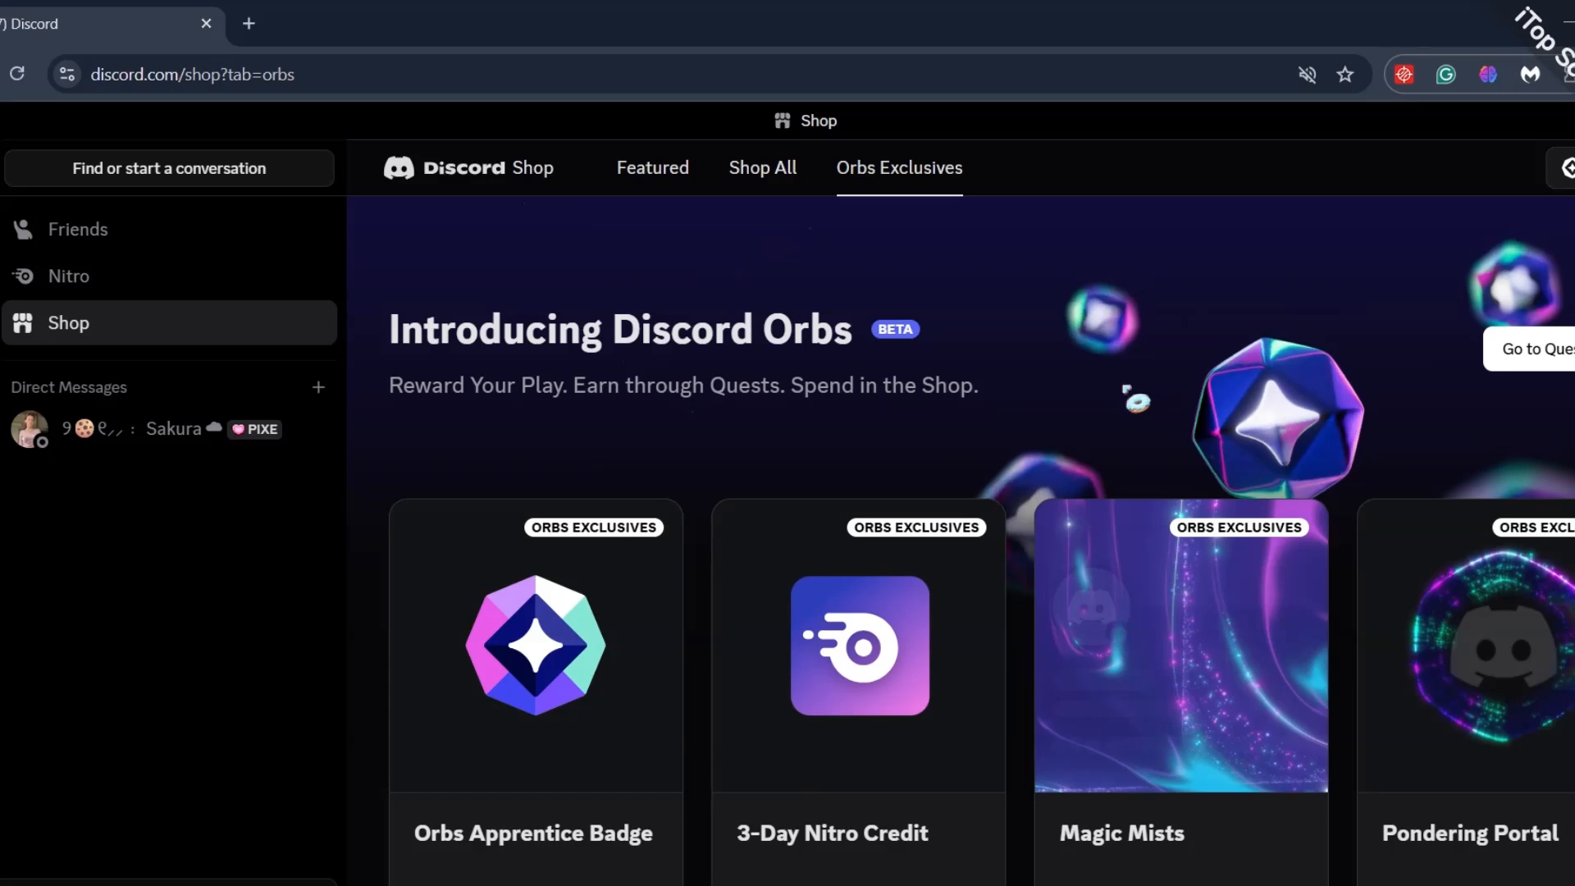
pyautogui.scroll(-3)
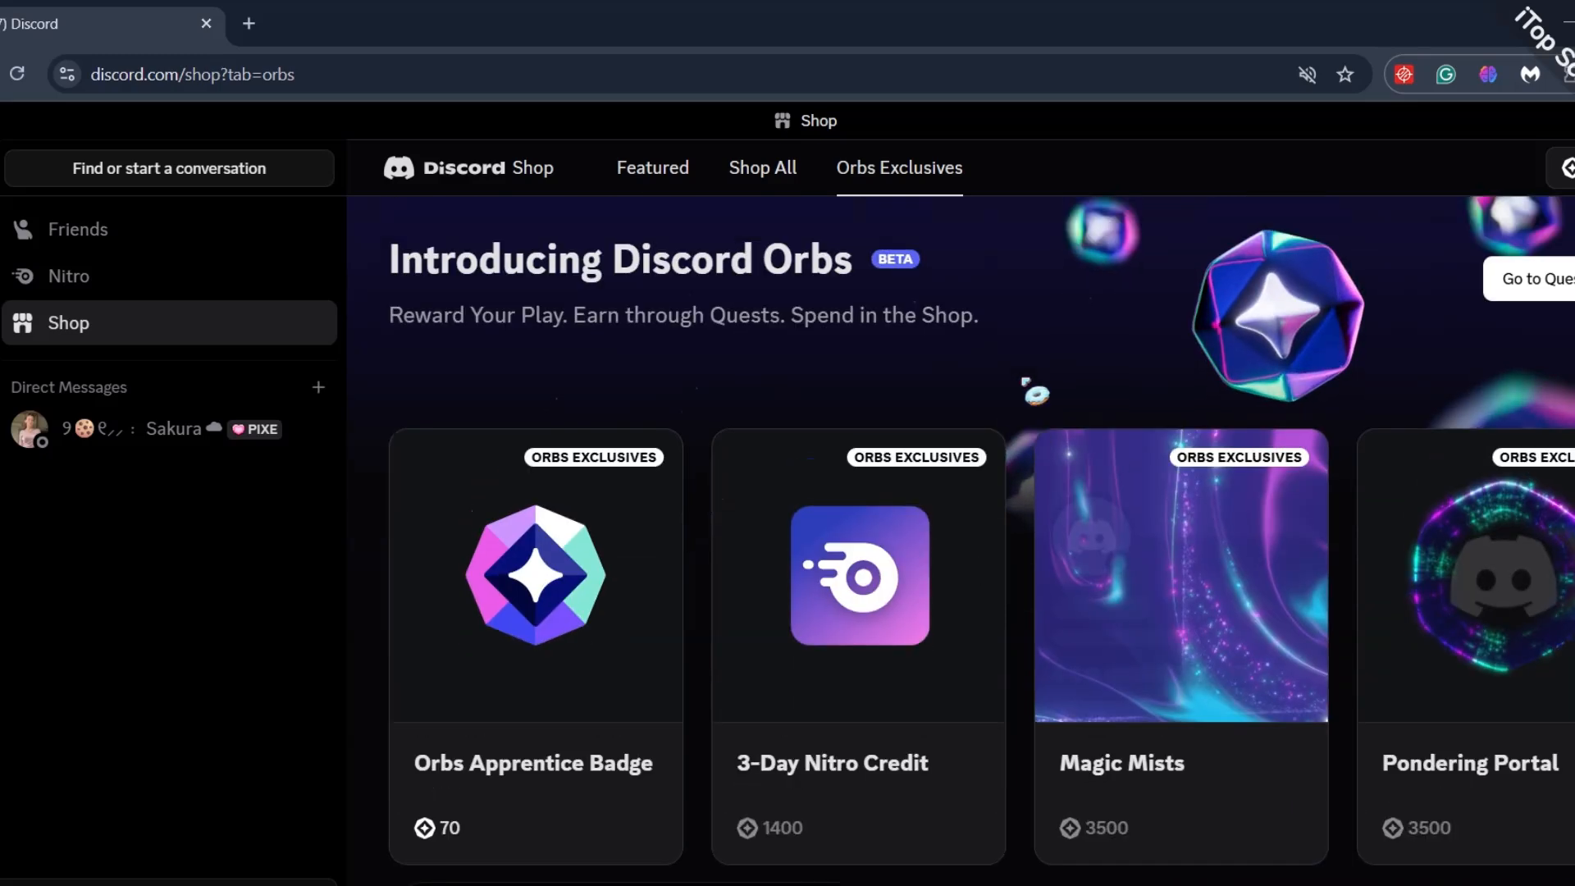